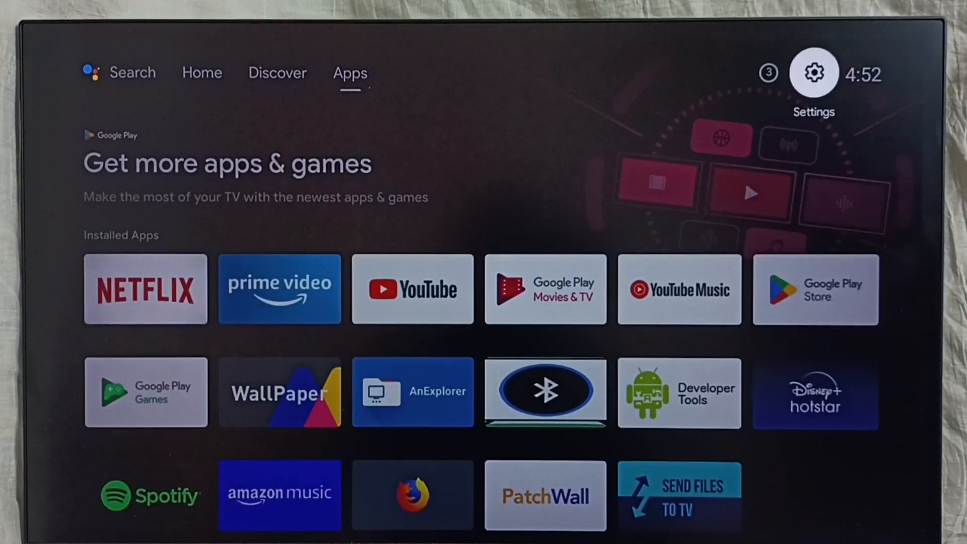
# Reopen the TV settings panel from the gear icon and go into the Apps settings.
pyautogui.click(813, 72)
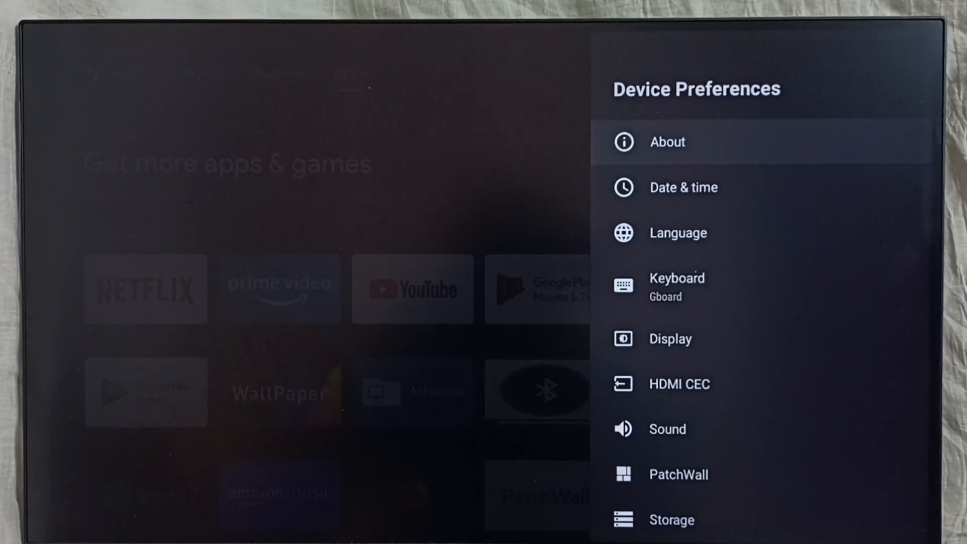
pyautogui.press('Back')
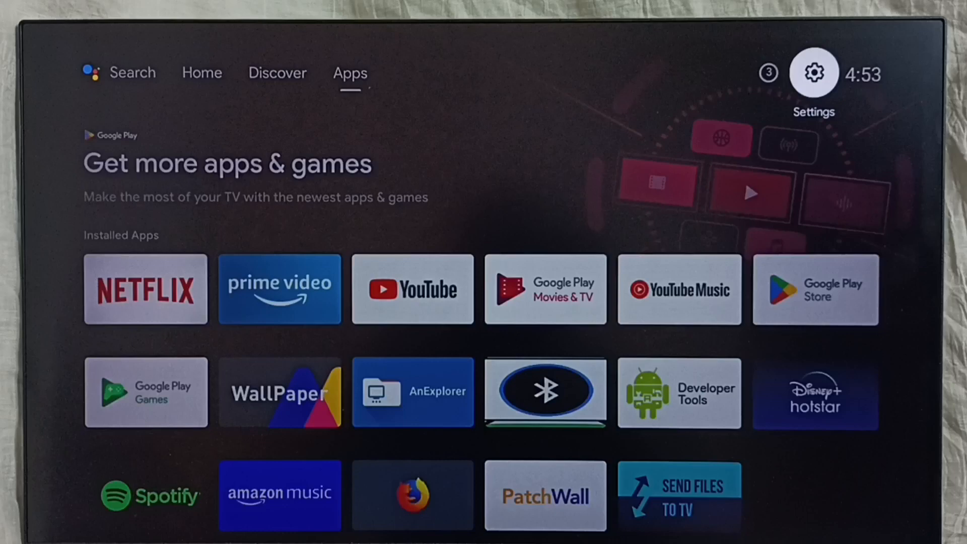
pyautogui.click(814, 75)
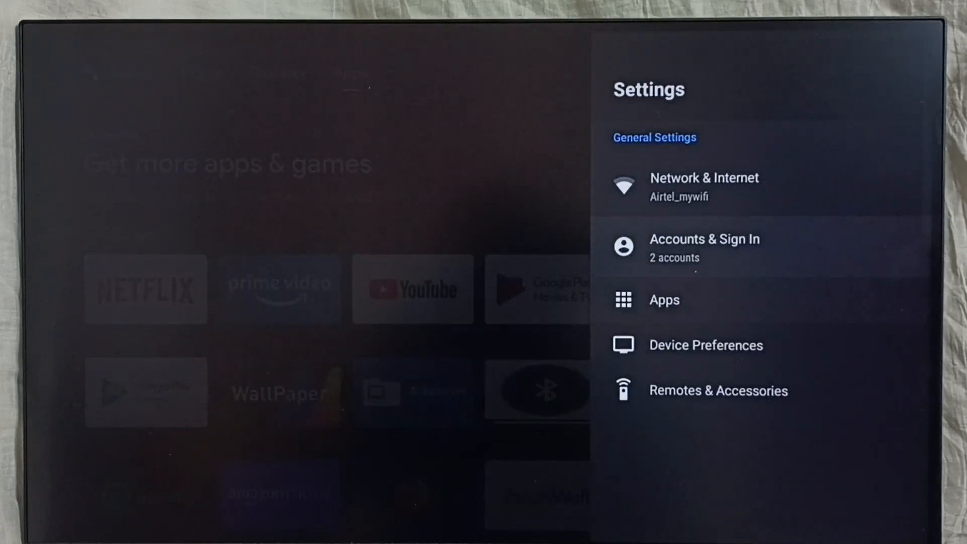
pyautogui.press('DOWN')
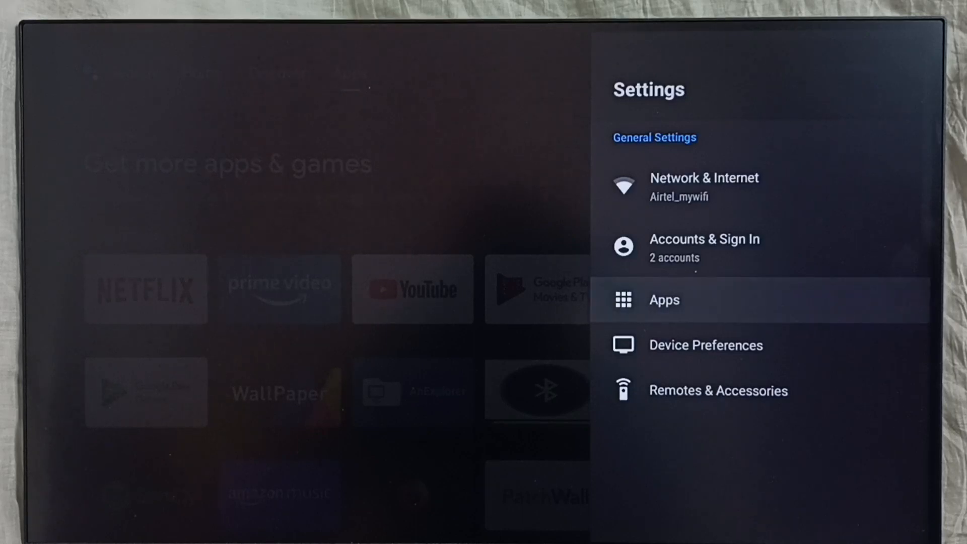
pyautogui.click(664, 300)
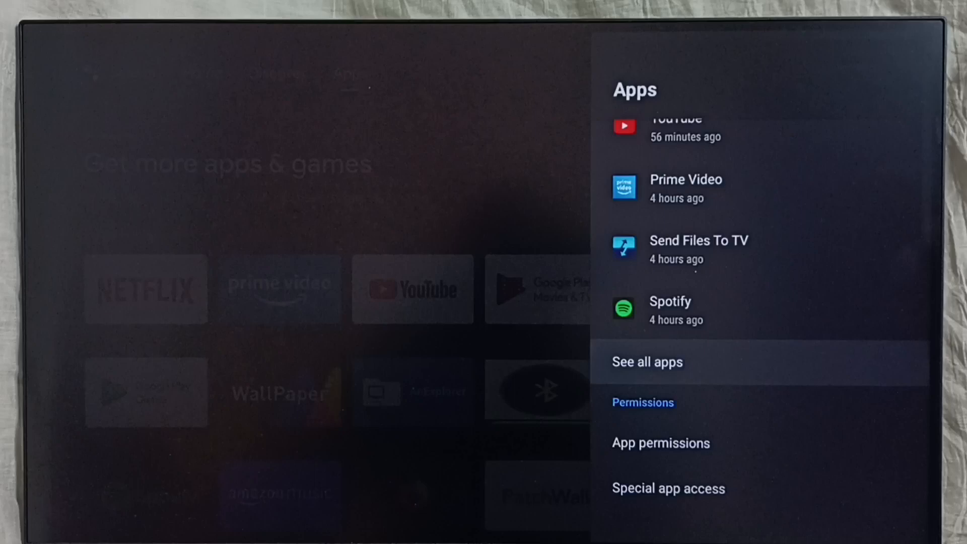
# View the See all apps list, then return to the settings categories.
pyautogui.click(646, 362)
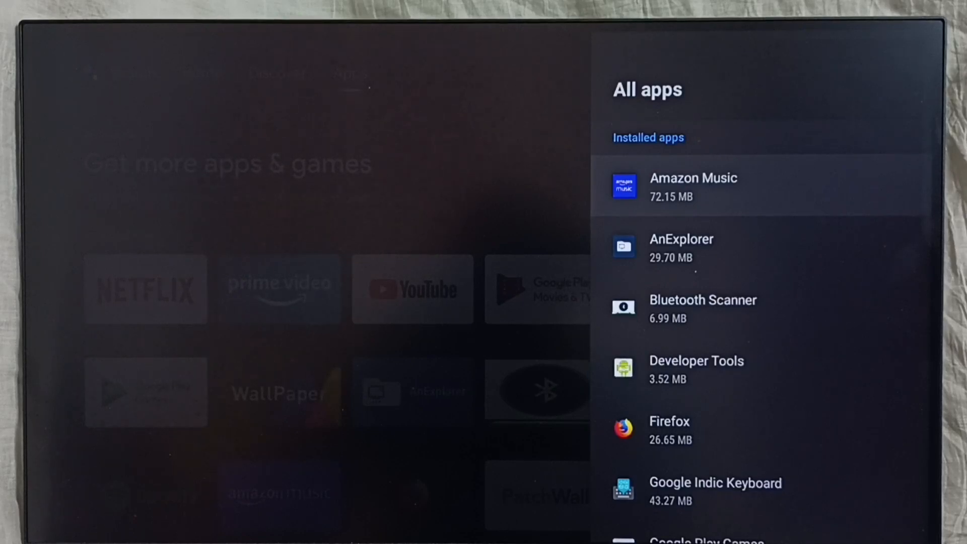
pyautogui.click(693, 185)
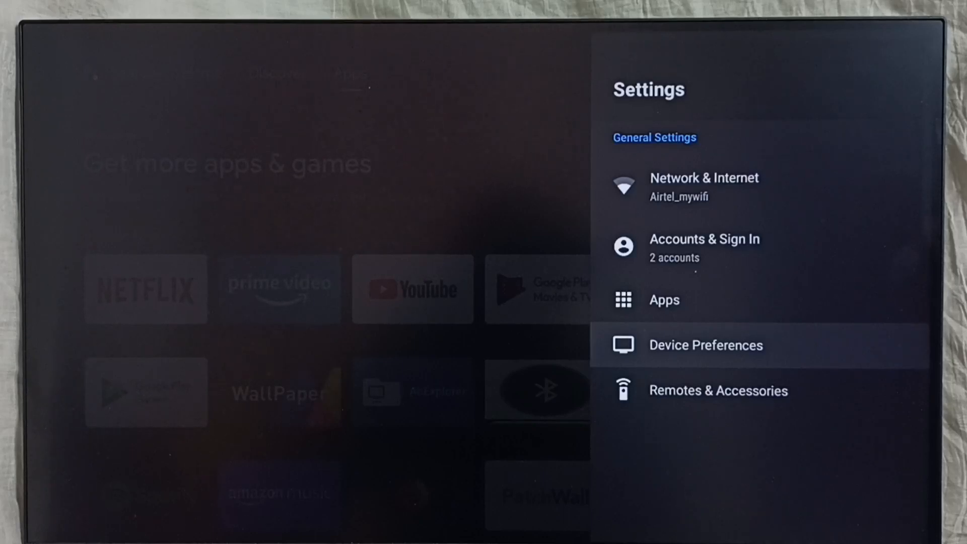
# In Device Preferences, scroll to Reset and bring up the factory reset confirmation.
pyautogui.click(707, 344)
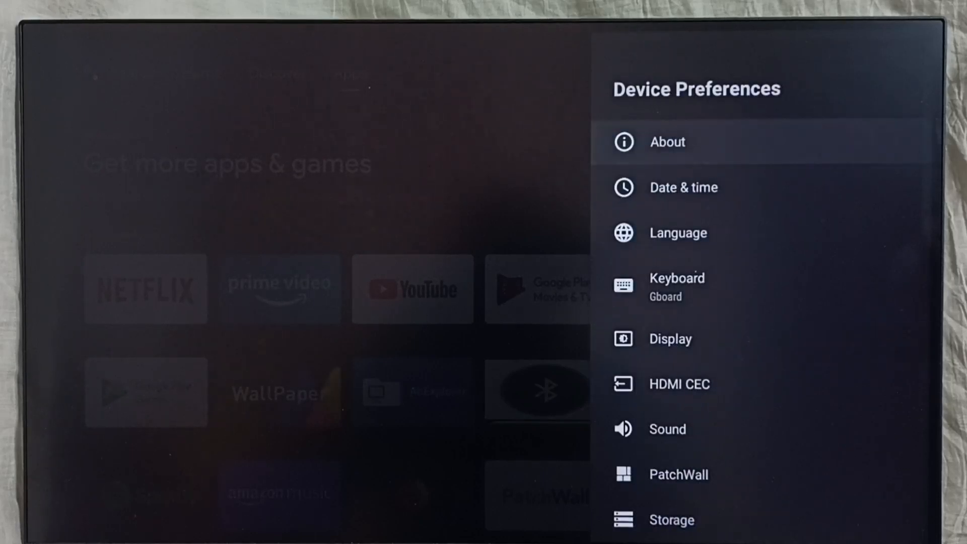
pyautogui.scroll(-3)
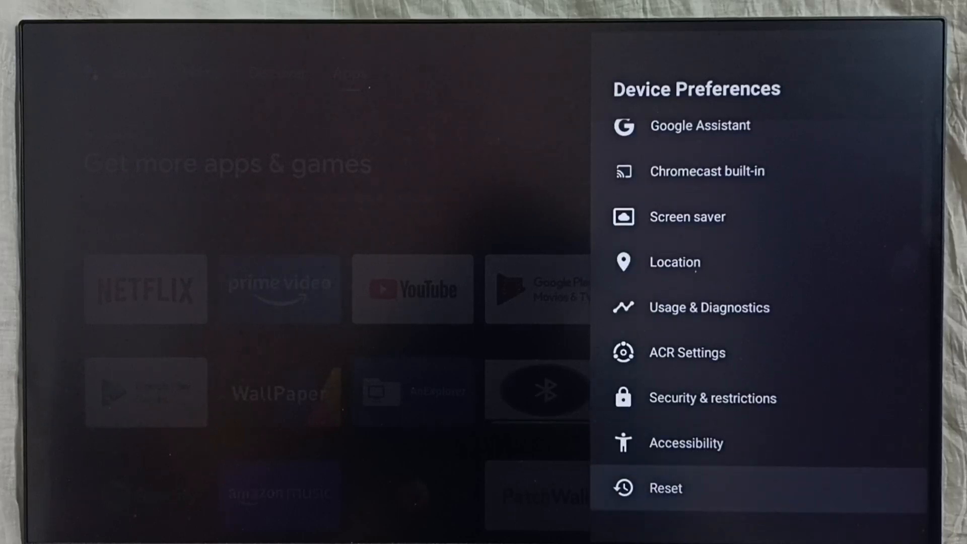
pyautogui.click(665, 487)
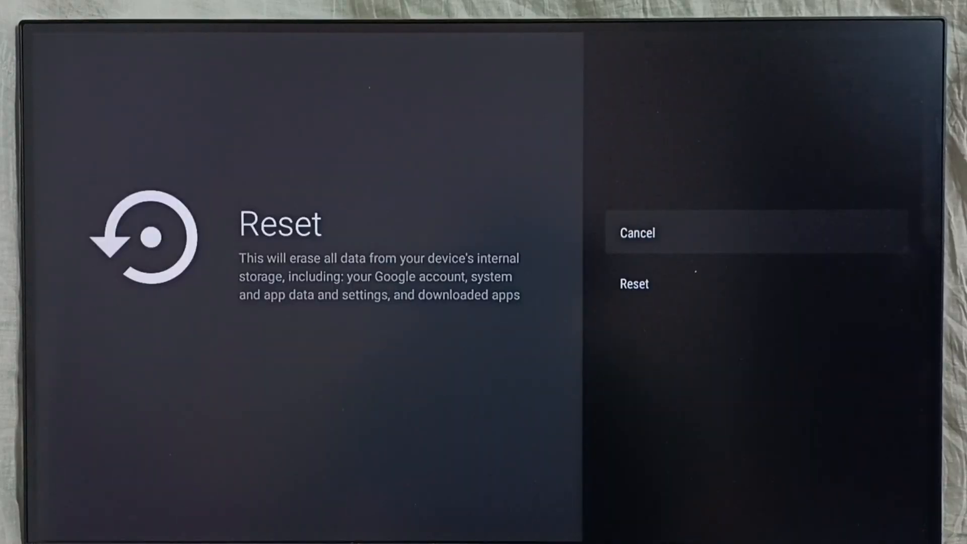